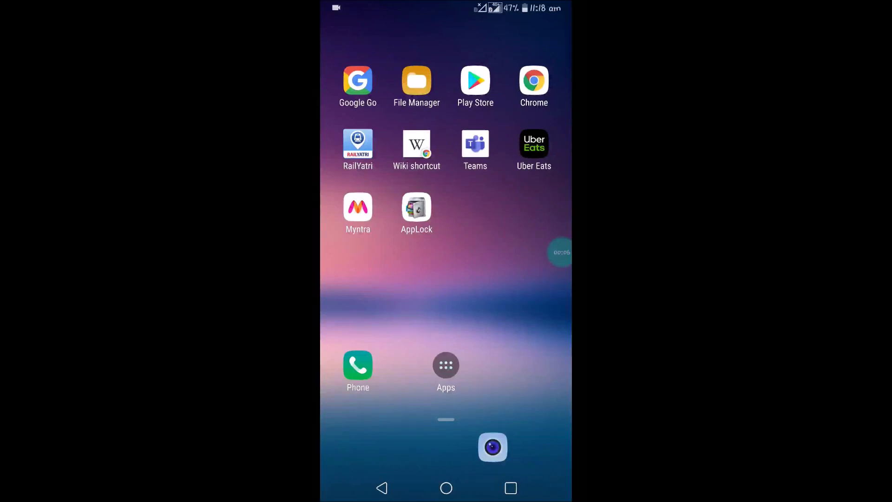
- Launch the WEBTOON app from the Android app drawer
click(446, 365)
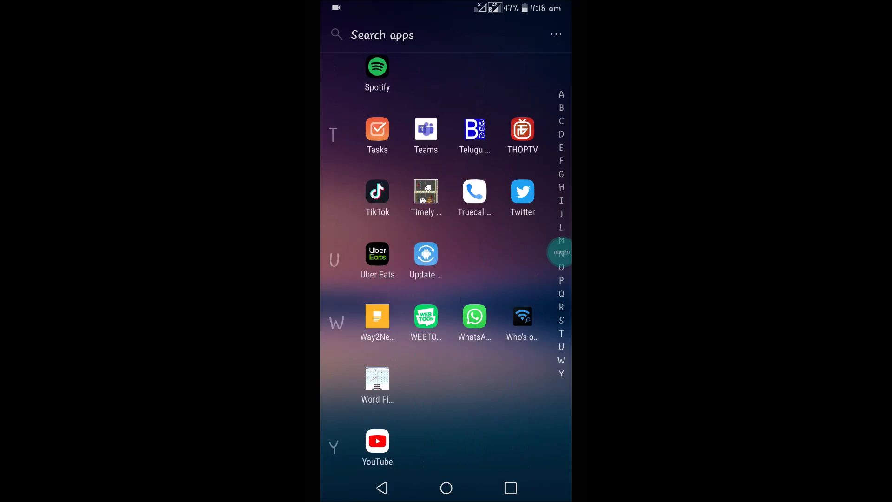
click(425, 317)
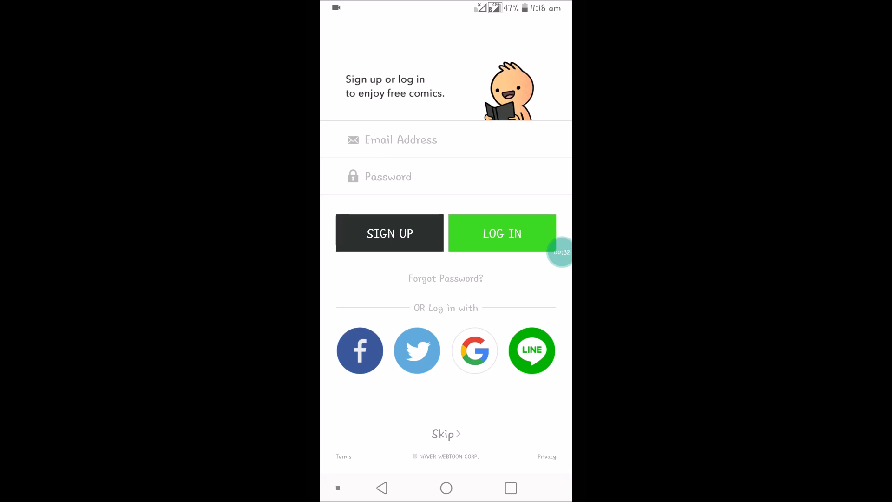
- Start sign-up and enter the email, both passwords and nickname raaz123
click(390, 233)
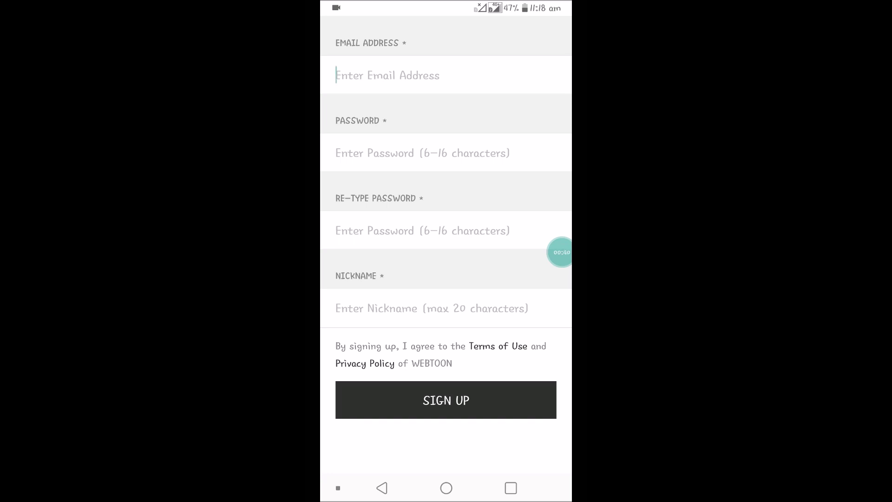
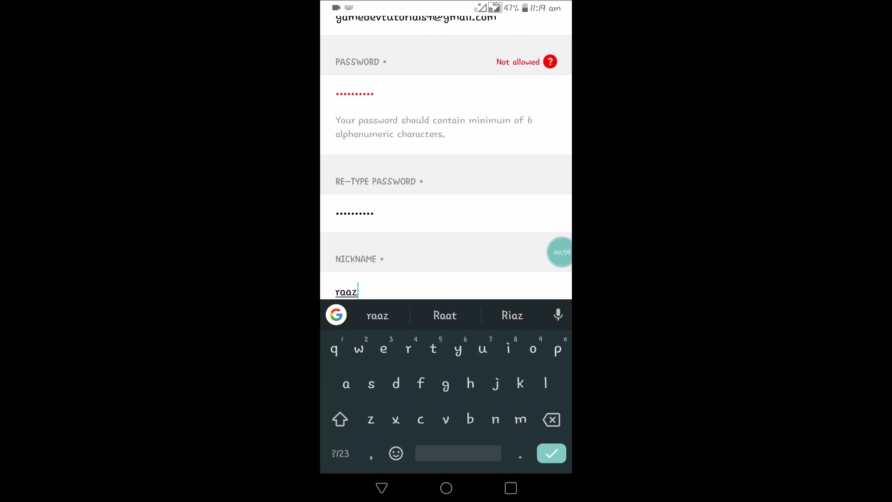
click(339, 453)
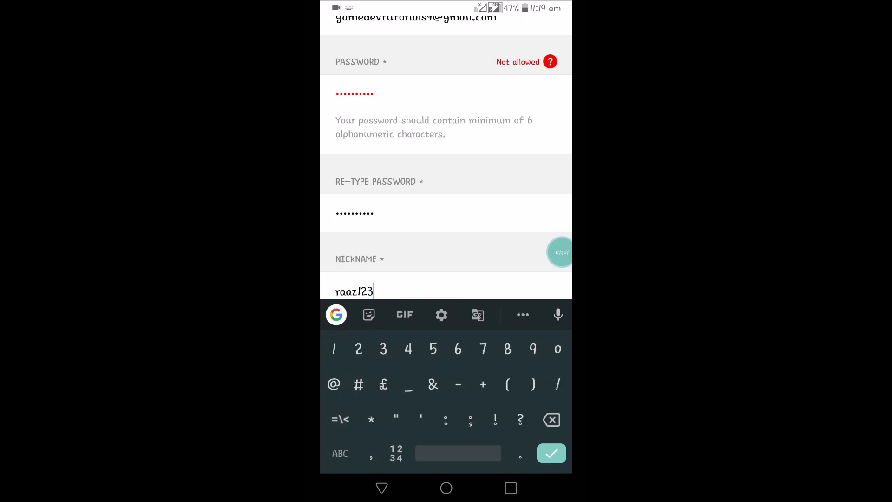
click(550, 453)
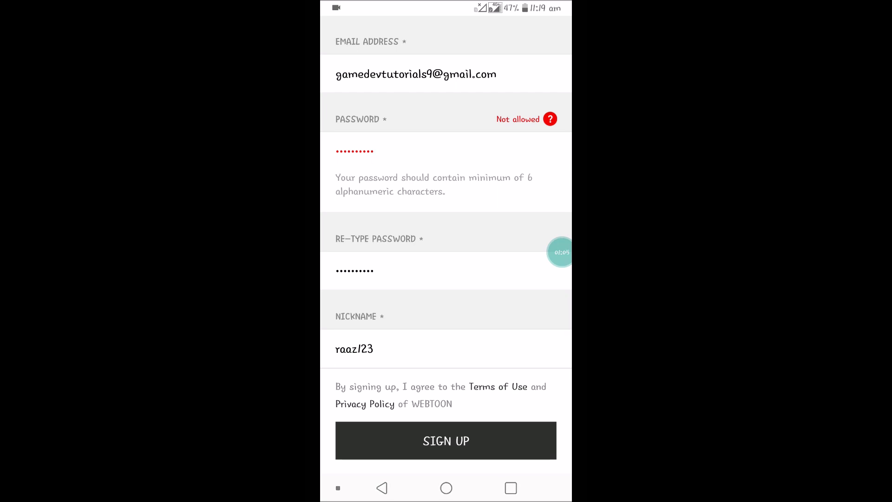
- Append 'h' to both passwords to rate Strong, submit sign-up, and confirm the email
click(358, 150)
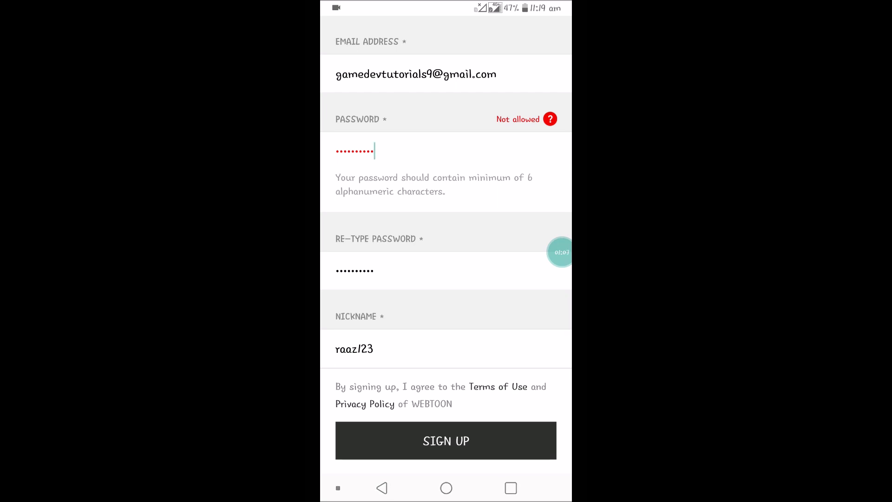
click(370, 150)
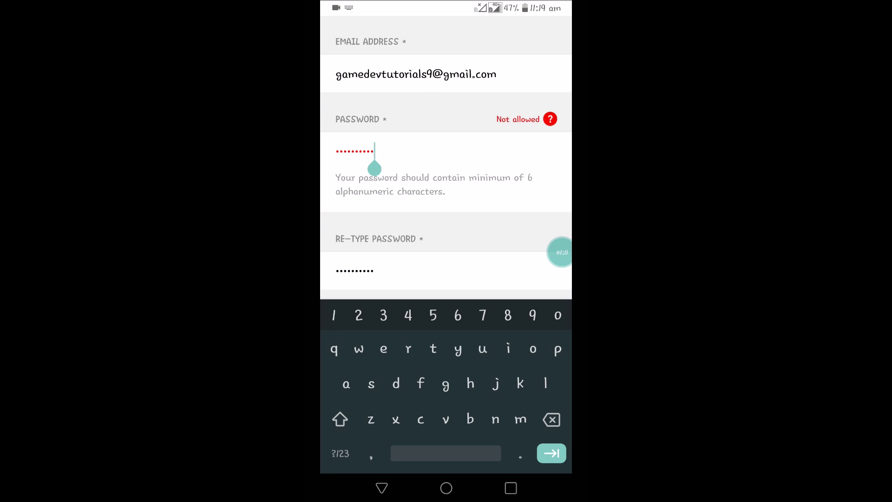
click(470, 382)
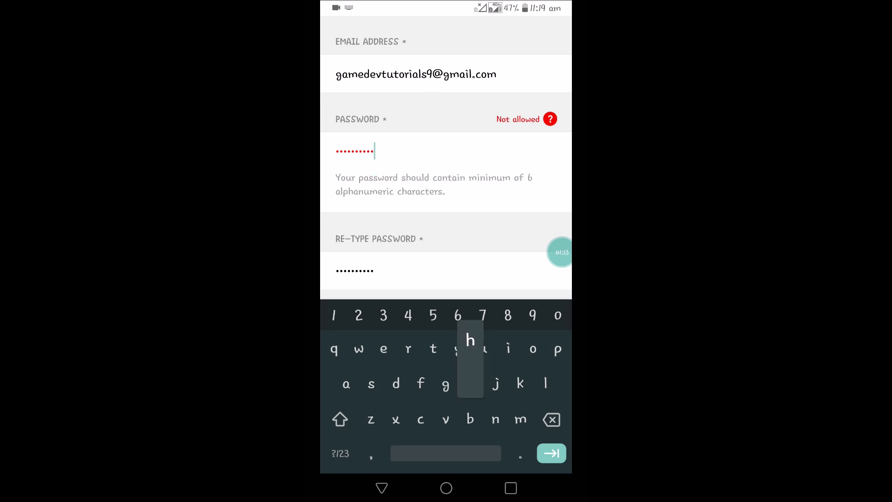
text(h)
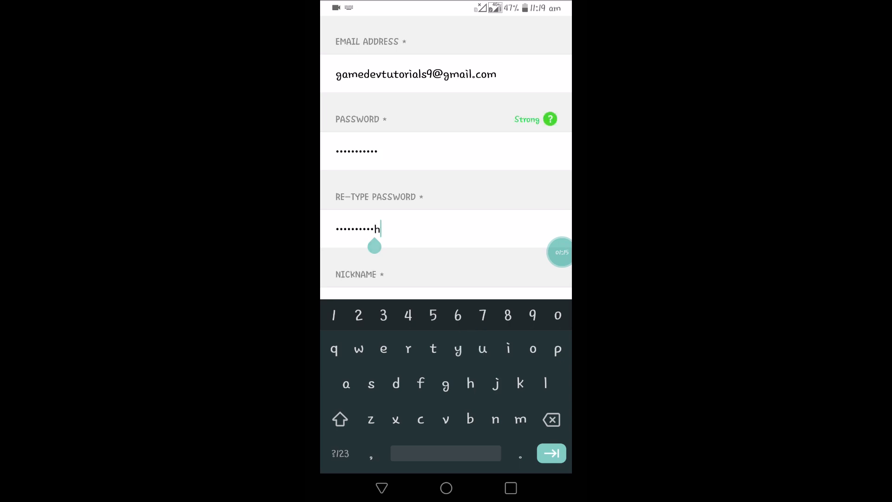
click(551, 453)
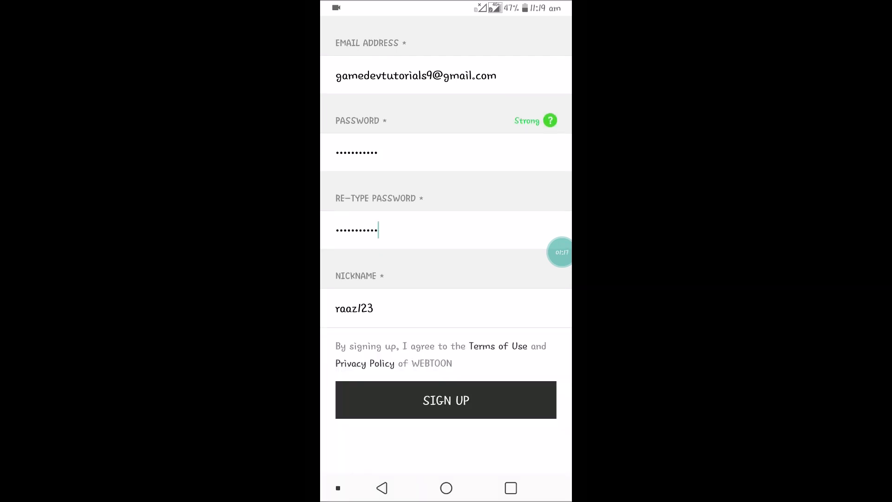
click(445, 399)
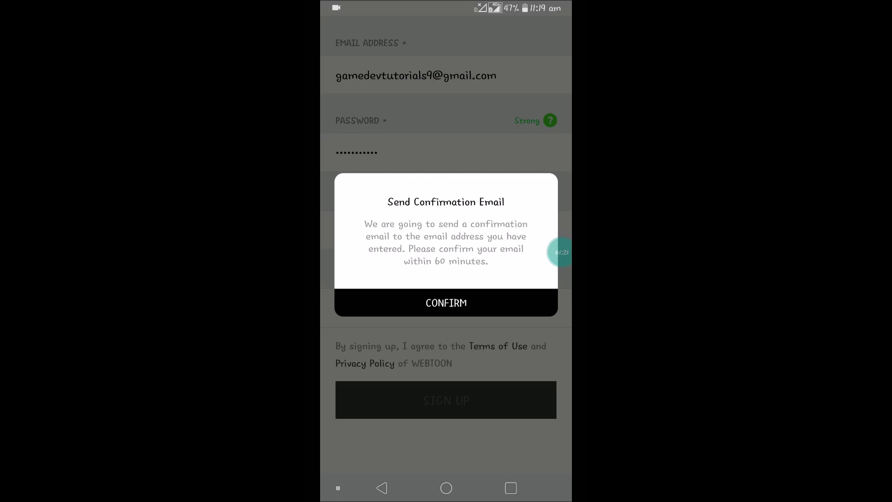
click(446, 302)
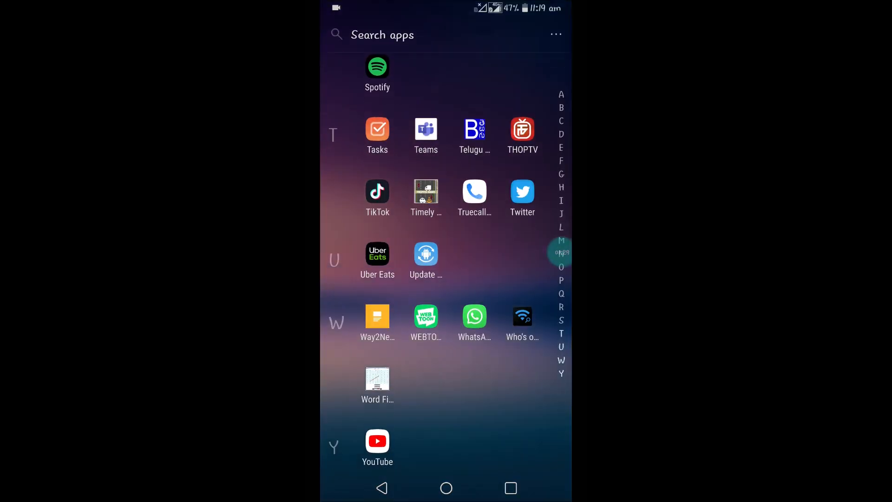
- Scroll the app drawer to the G section and launch Gmail
scroll(up, 3)
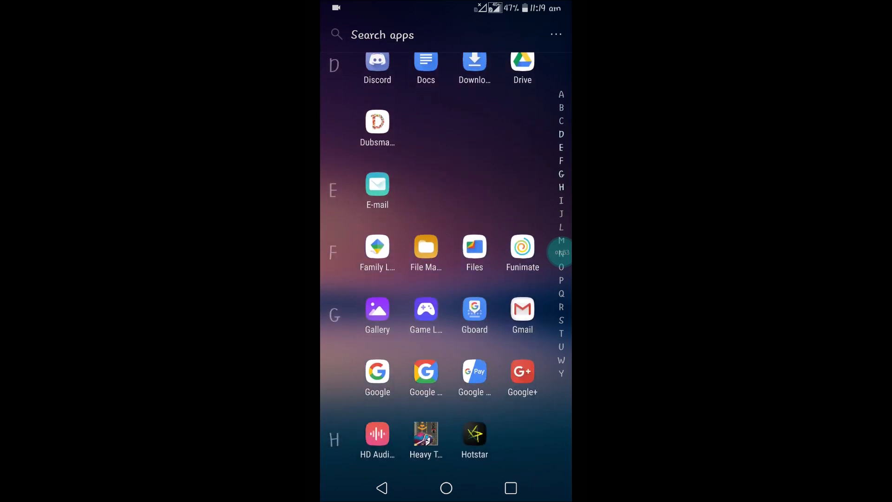
click(522, 311)
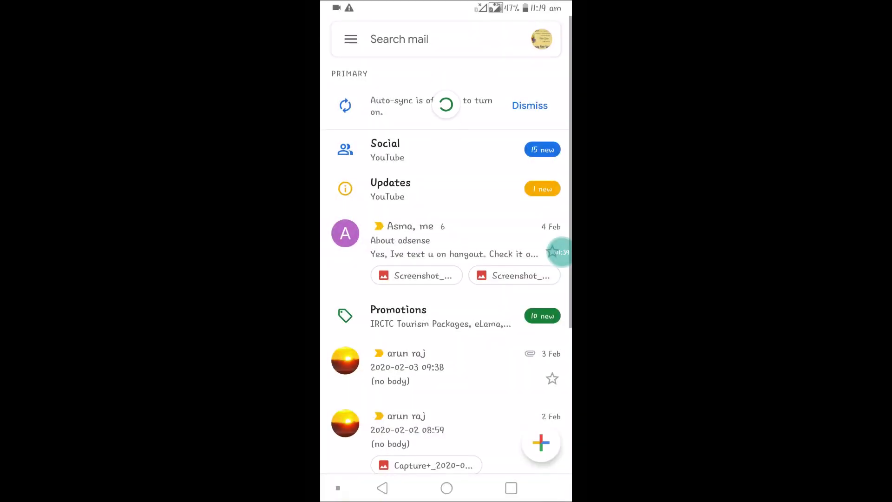
- Open the WEBTOON confirmation email and follow its verification link
scroll(up, 3)
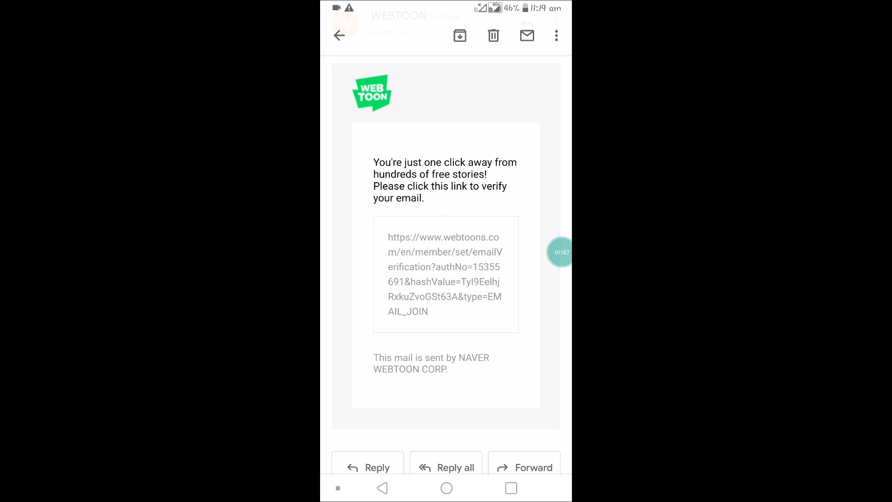
click(444, 274)
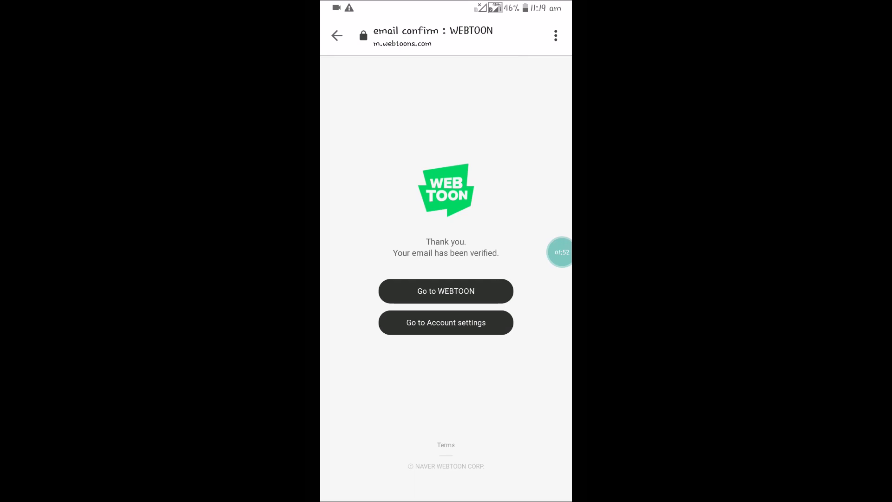
- Return to WEBTOON via 'Go to WEBTOON' on the email-confirmed page
click(445, 291)
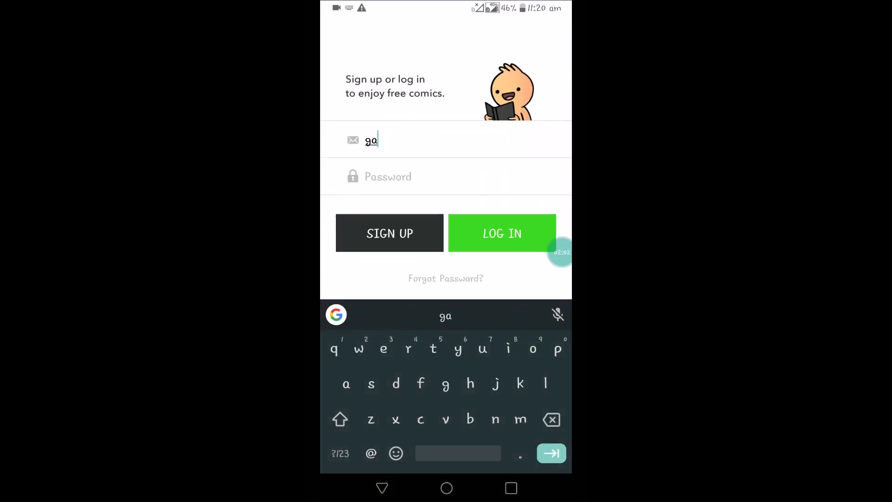
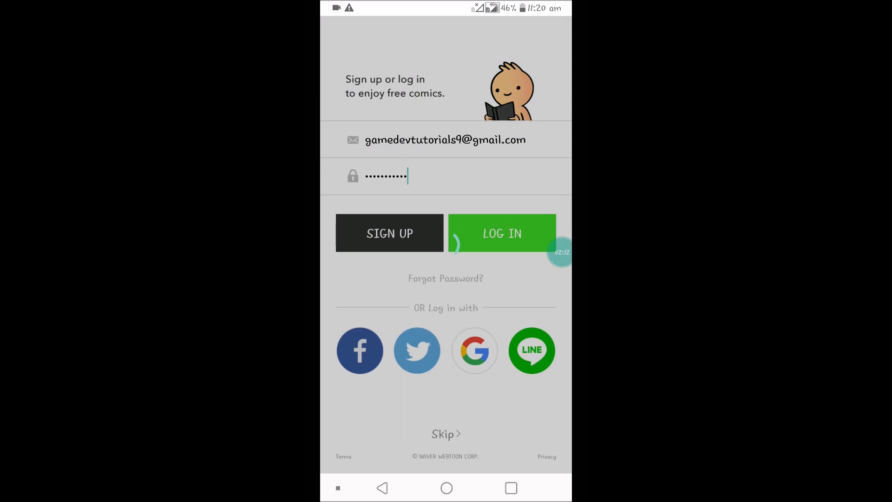
click(501, 233)
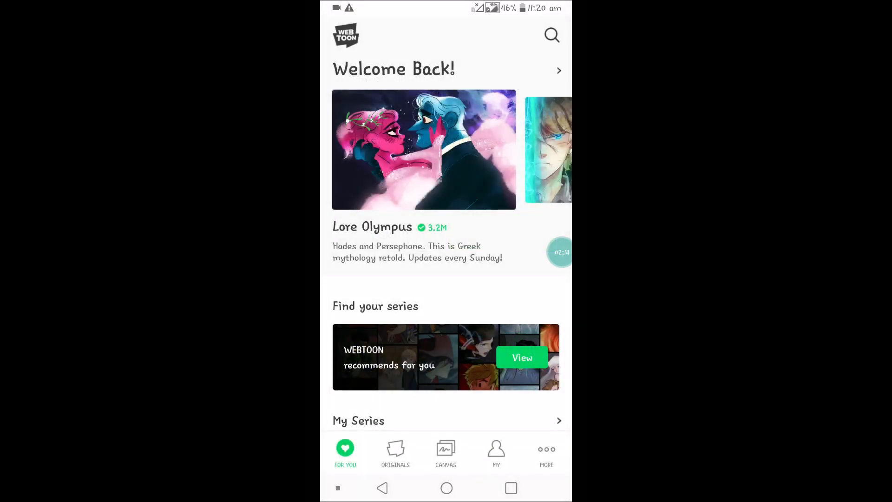
click(496, 452)
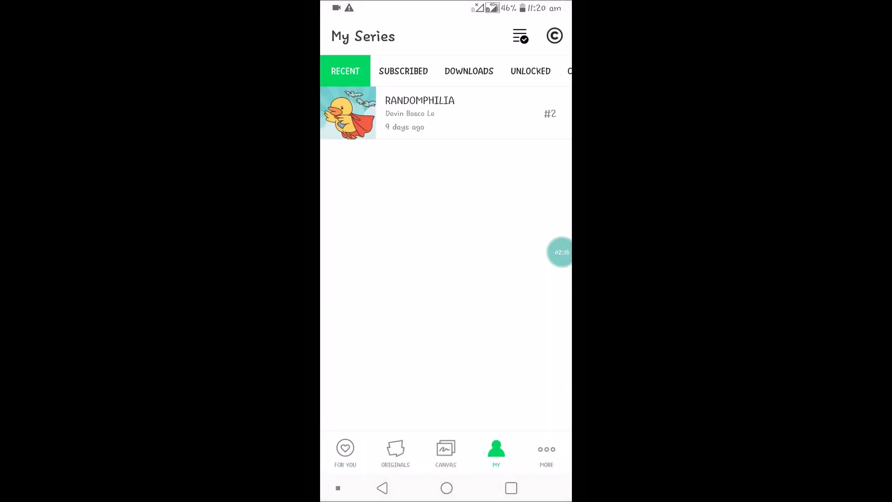
click(545, 452)
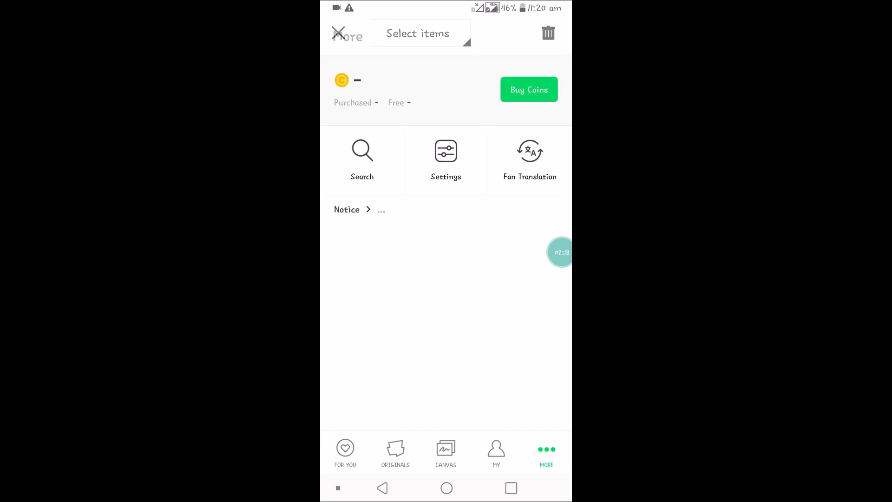
click(338, 33)
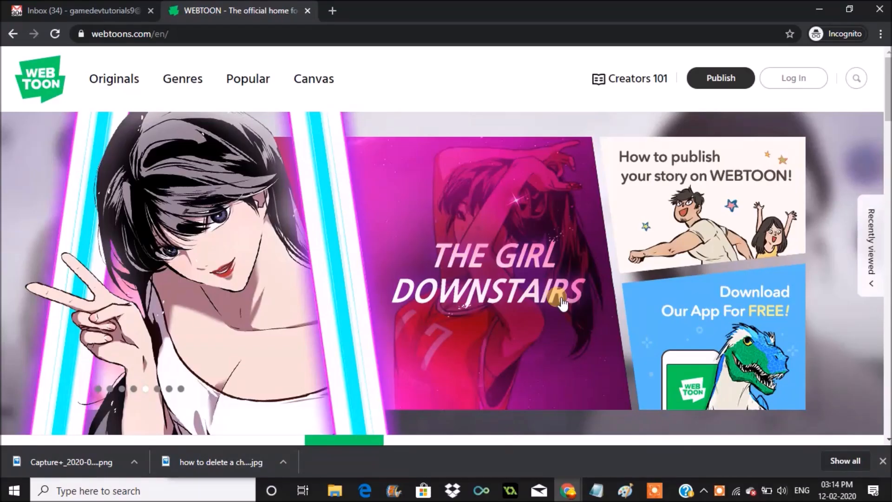
mouse_move(365, 125)
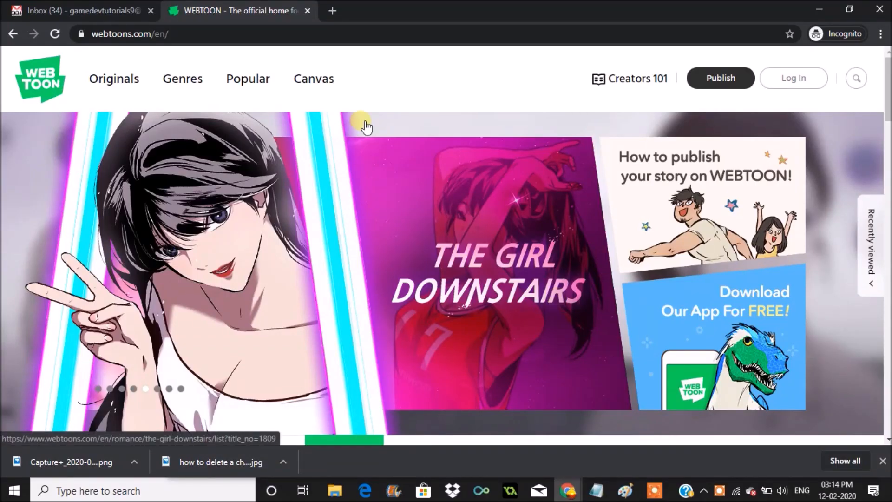
- Open the webtoons.com Log In panel and go to its email Sign up page
click(129, 33)
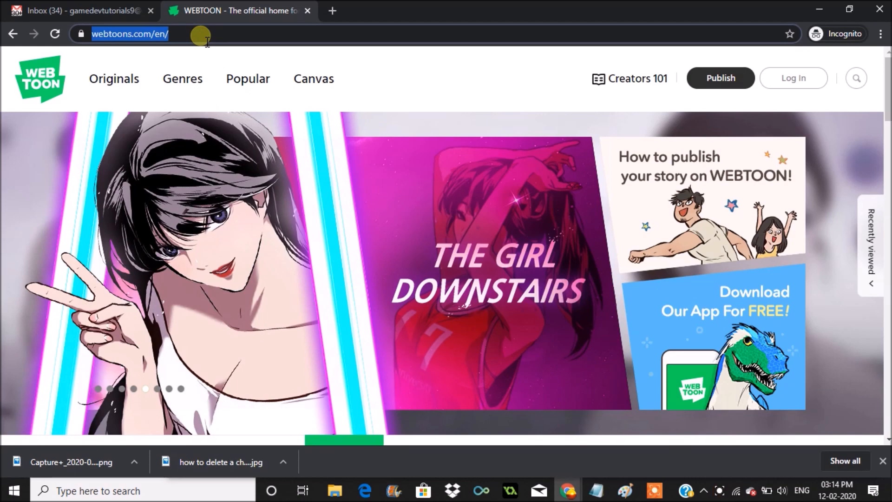
mouse_move(720, 84)
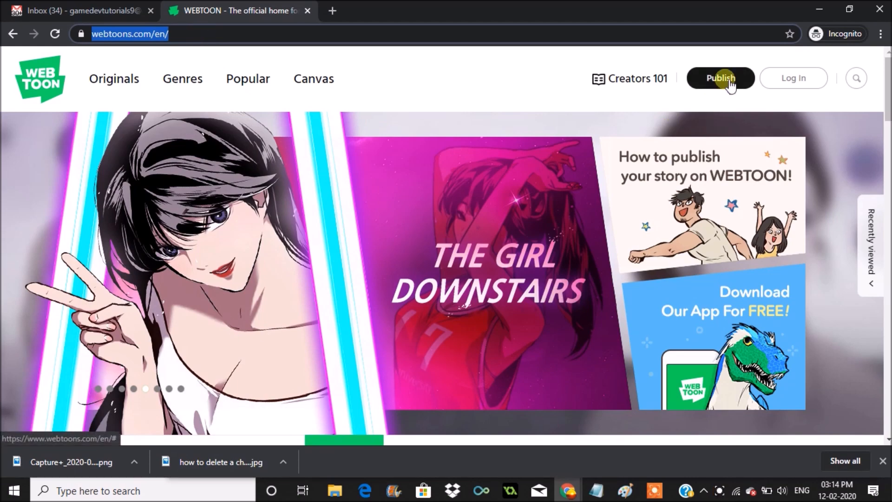
click(792, 79)
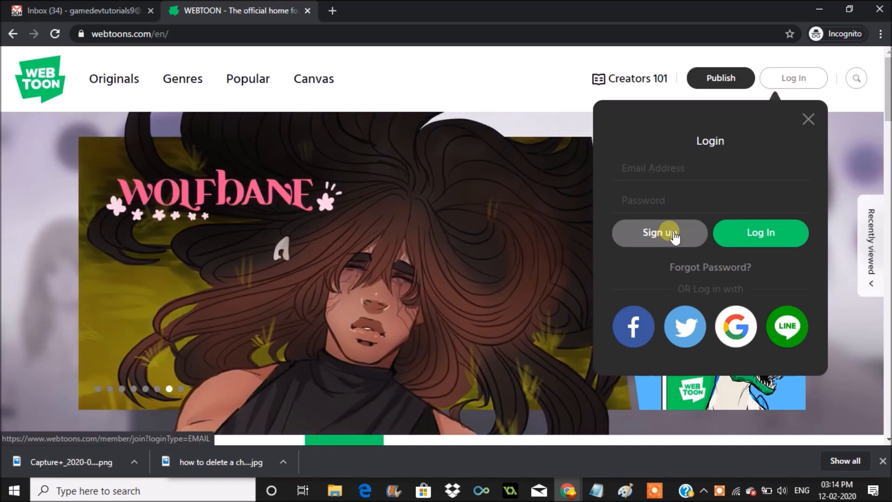
click(658, 233)
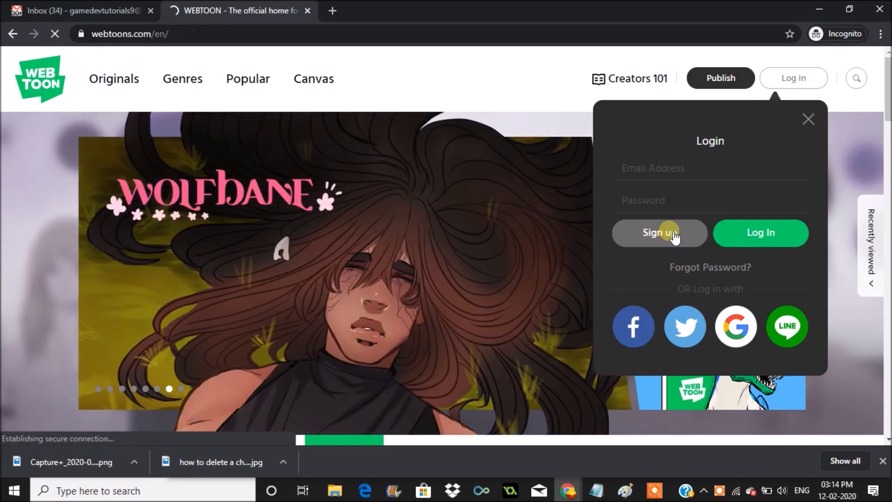
click(659, 233)
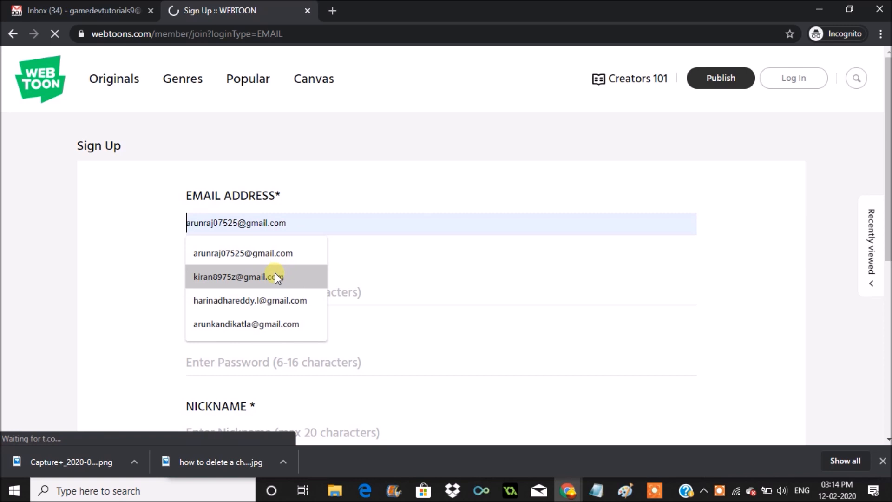
- Fill the email field with a saved autofill address and scroll through the form
click(246, 277)
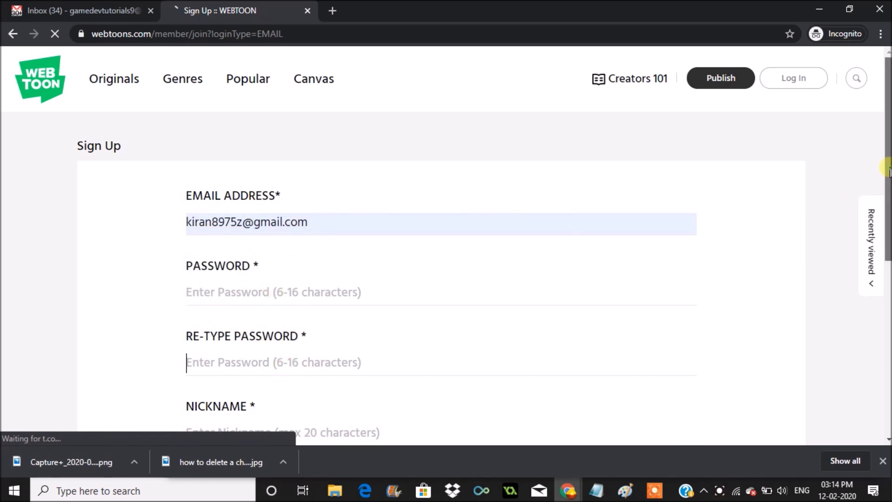
scroll(down, 3)
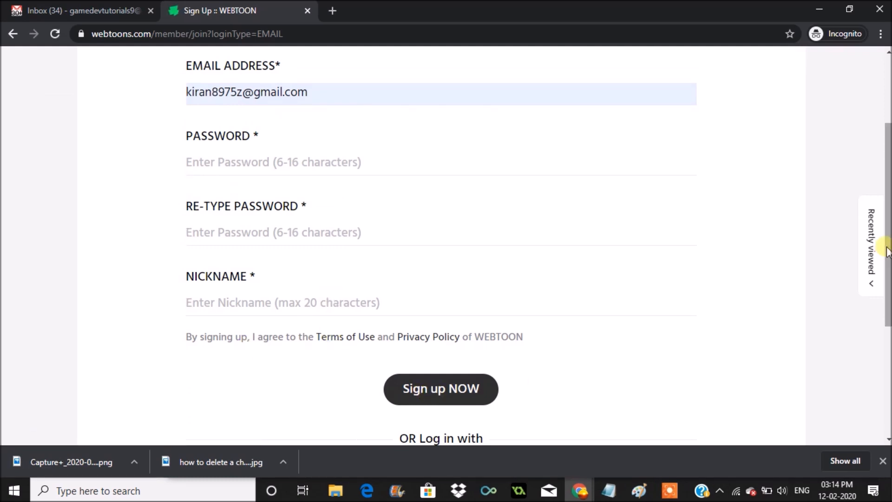
scroll(up, 3)
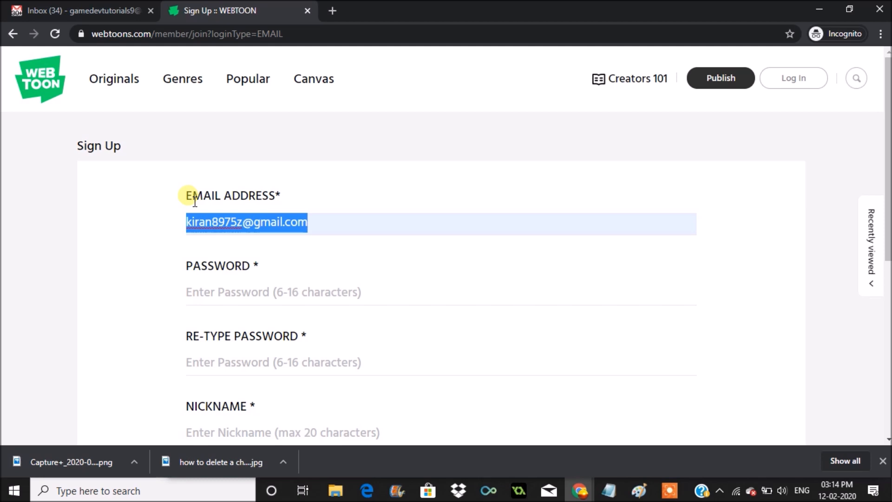
mouse_move(40, 79)
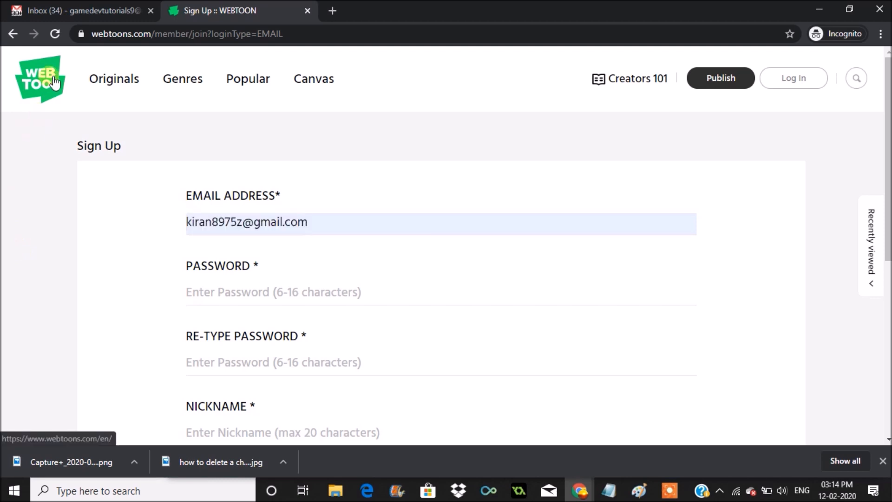